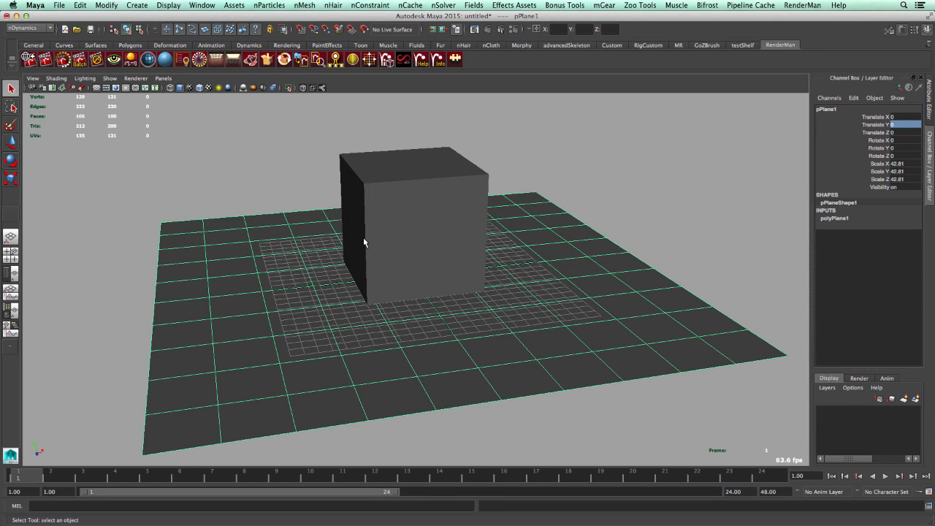
mouse_move(391, 248)
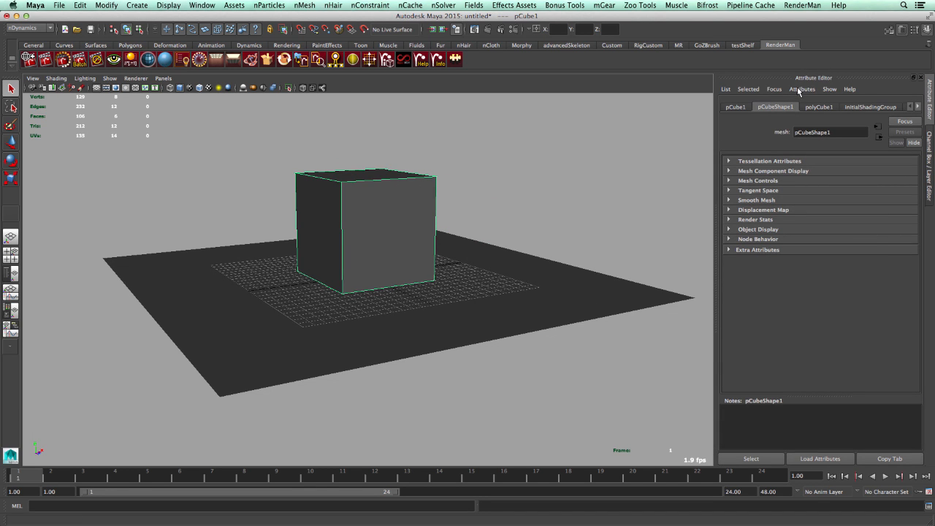
Show the cube's pCubeShape1 attributes and browse the RenderMan attribute options.
click(802, 88)
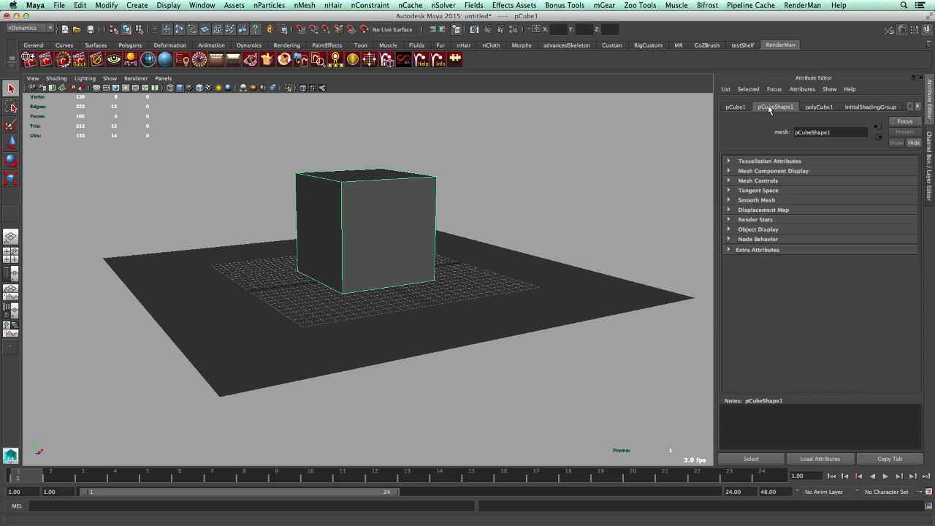
click(803, 89)
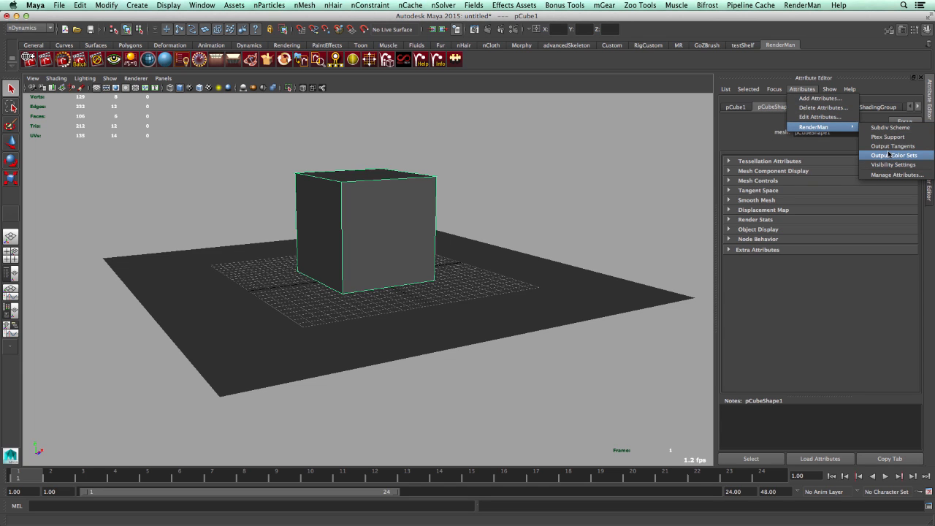
Add Subdiv Scheme attributes and review the Catmull-Clark scheme and face-varying interpolation options.
click(894, 155)
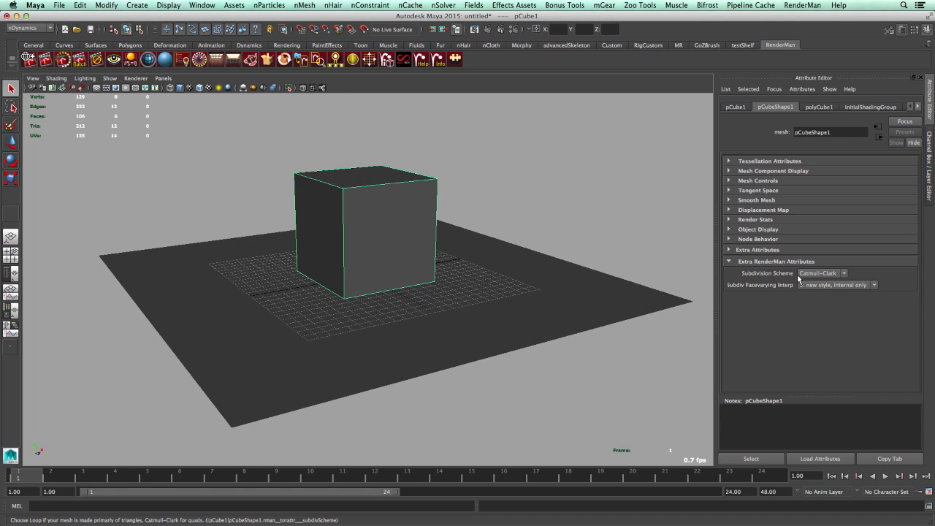
click(822, 274)
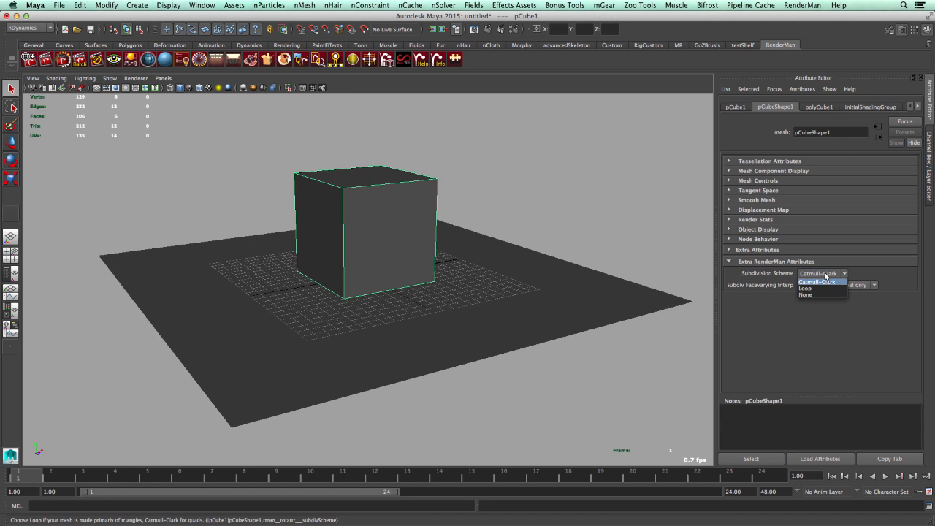
click(837, 285)
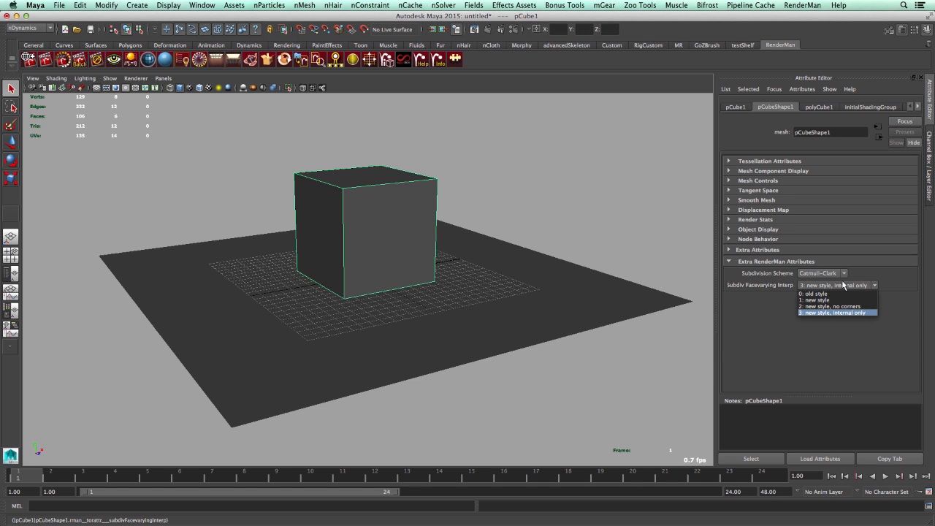
mouse_move(768, 290)
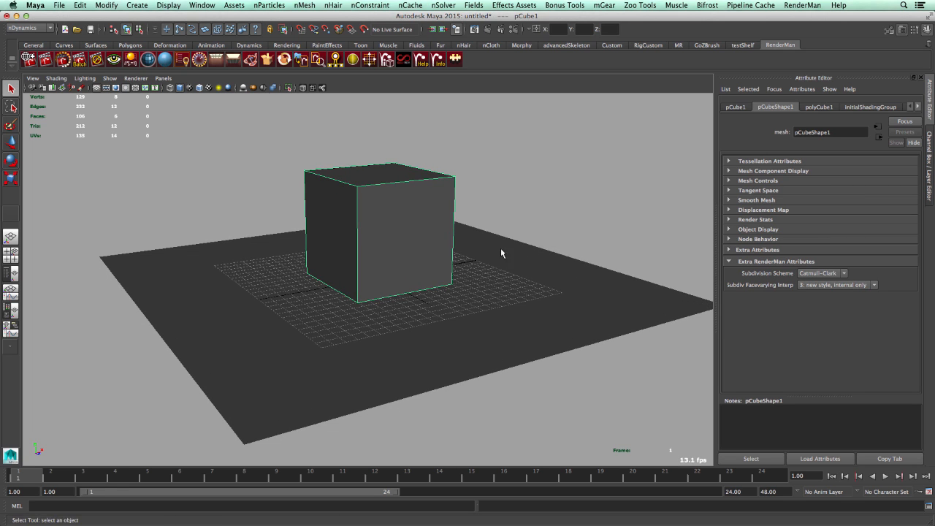
mouse_move(204, 136)
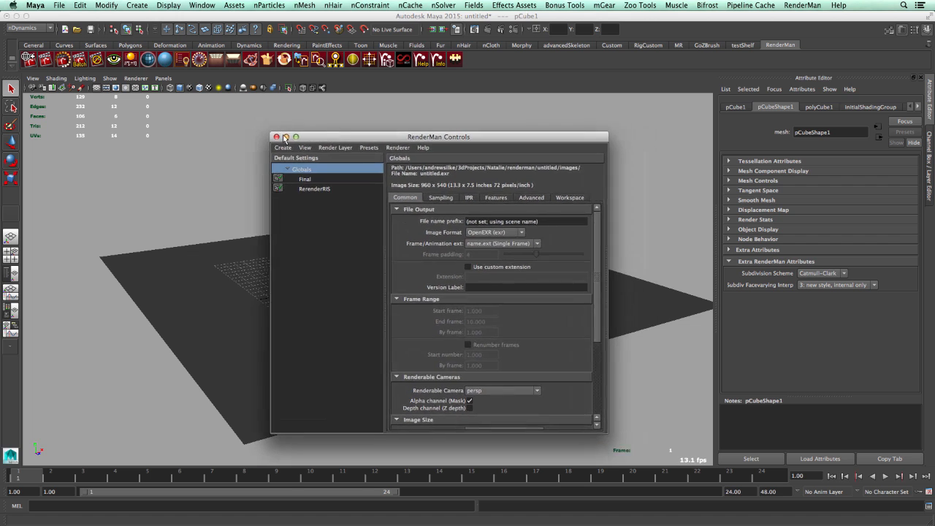
Close the RenderMan Controls window and select the ground plane.
click(277, 137)
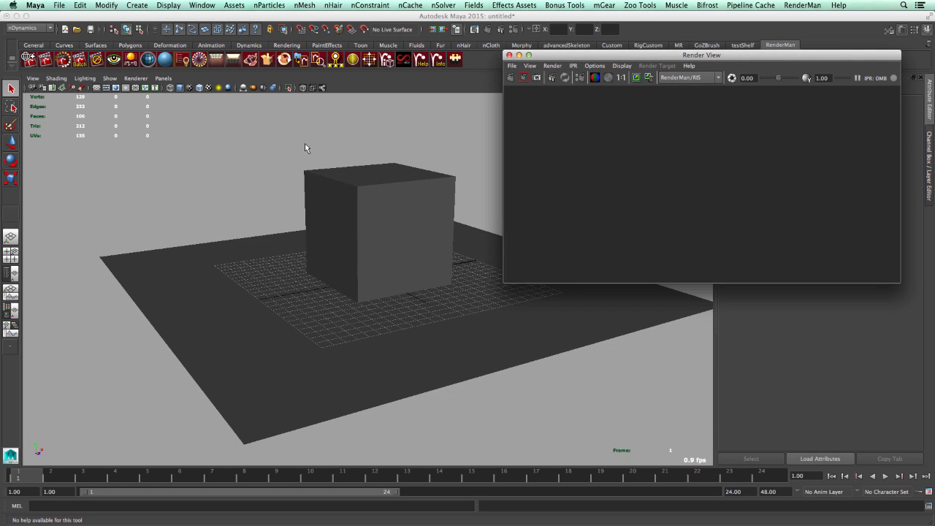
click(300, 272)
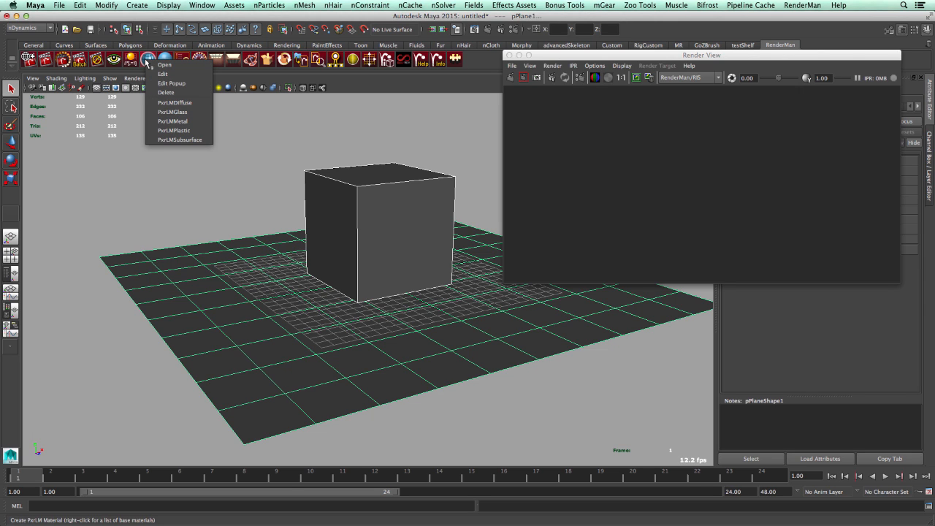
mouse_move(174, 102)
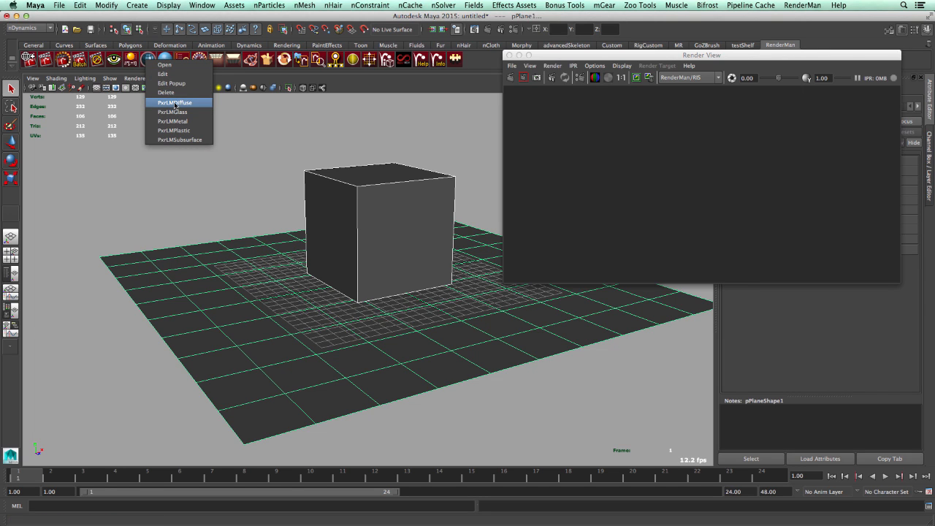
mouse_move(183, 105)
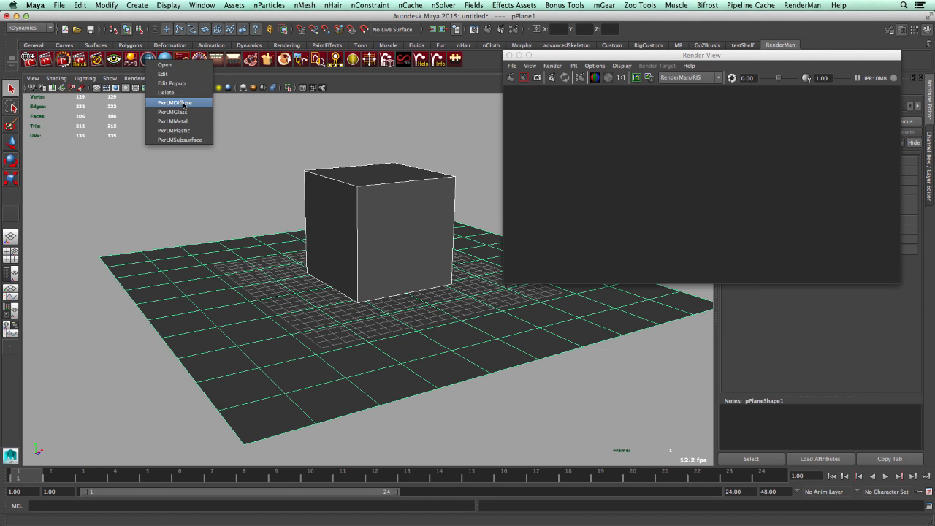
Assign a PxrLMDiffuse material to the plane, then move aside and close Render View.
click(176, 102)
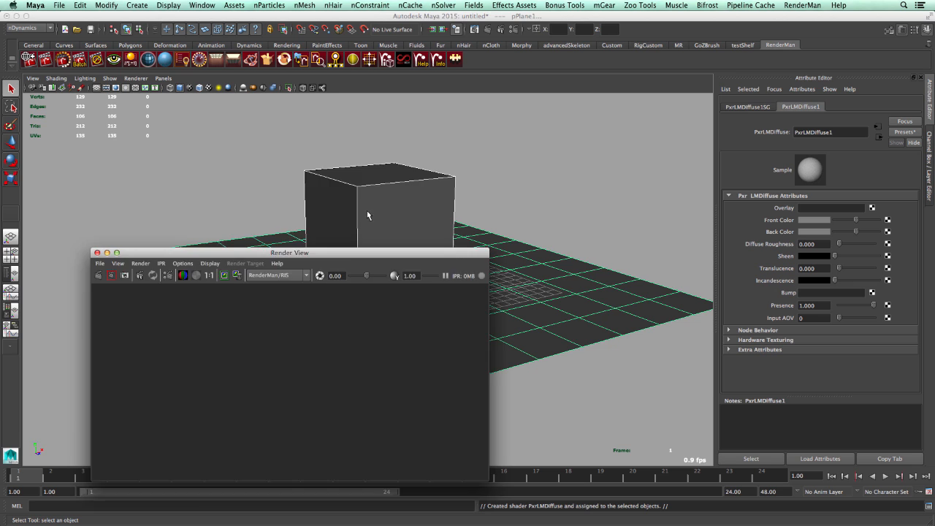
drag(289, 252, 252, 195)
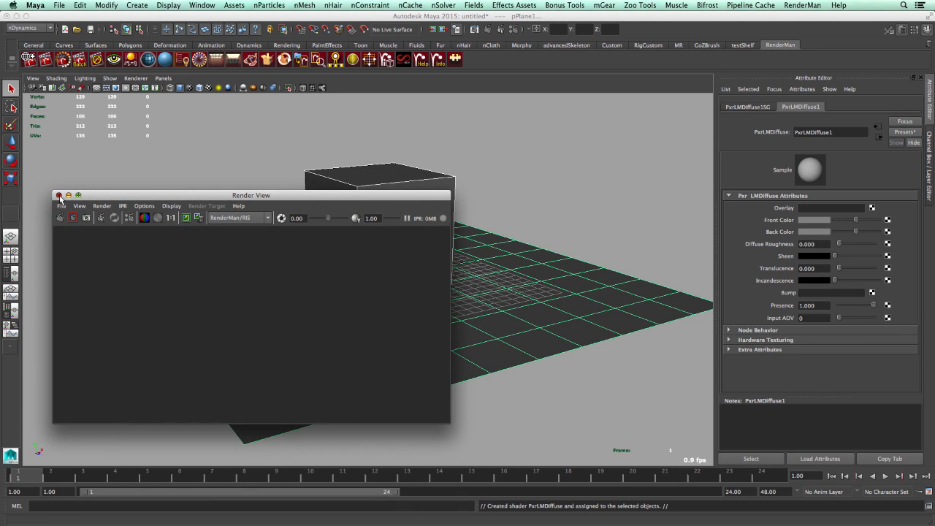
click(59, 195)
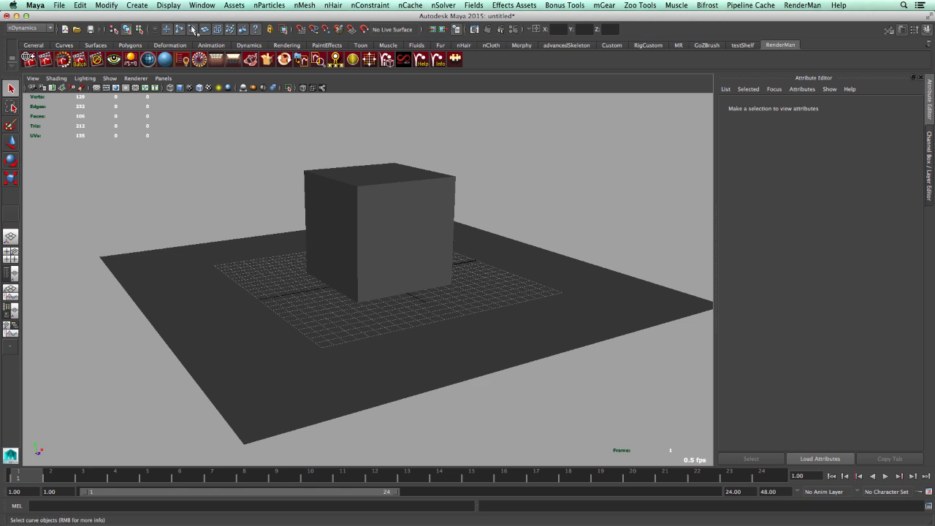
Replace the cube with a polygon sphere, add a distant light, reopen Render View.
right_click(223, 59)
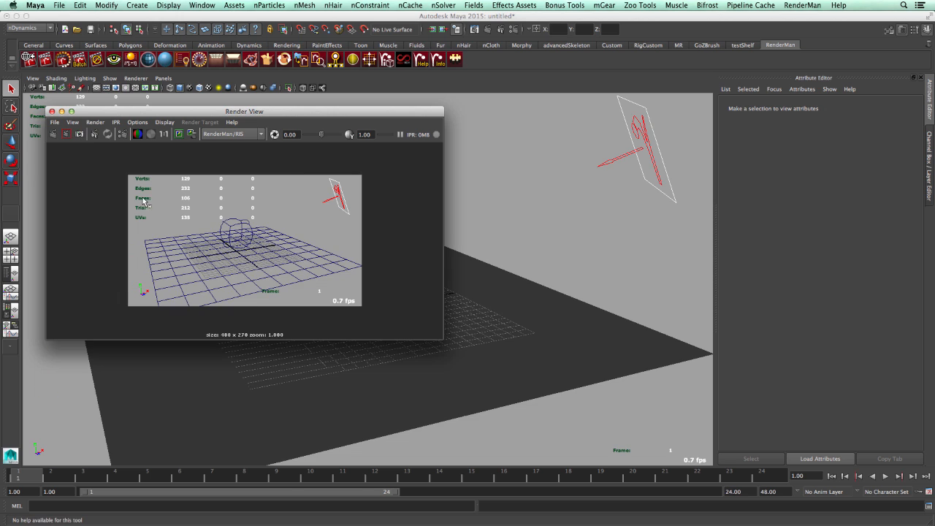
Start the interactive IPR RenderMan preview and move the render window aside.
click(137, 122)
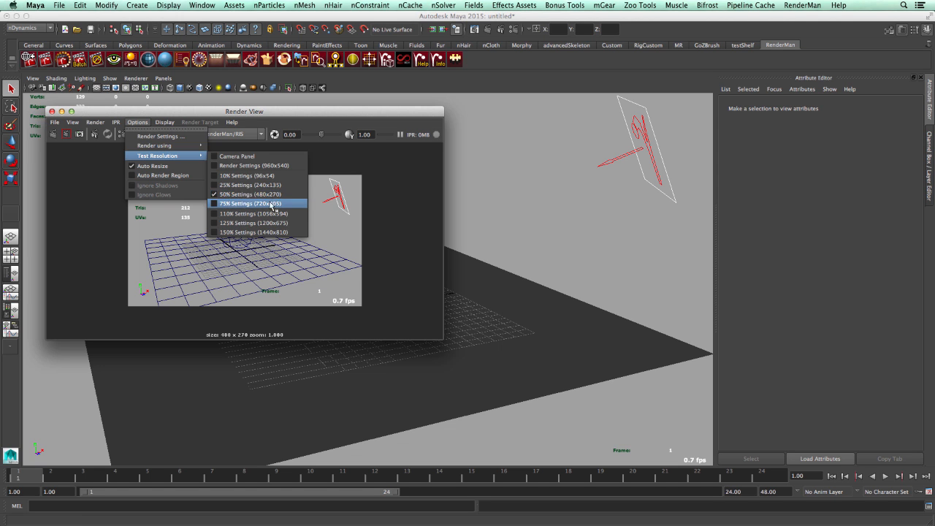
click(250, 203)
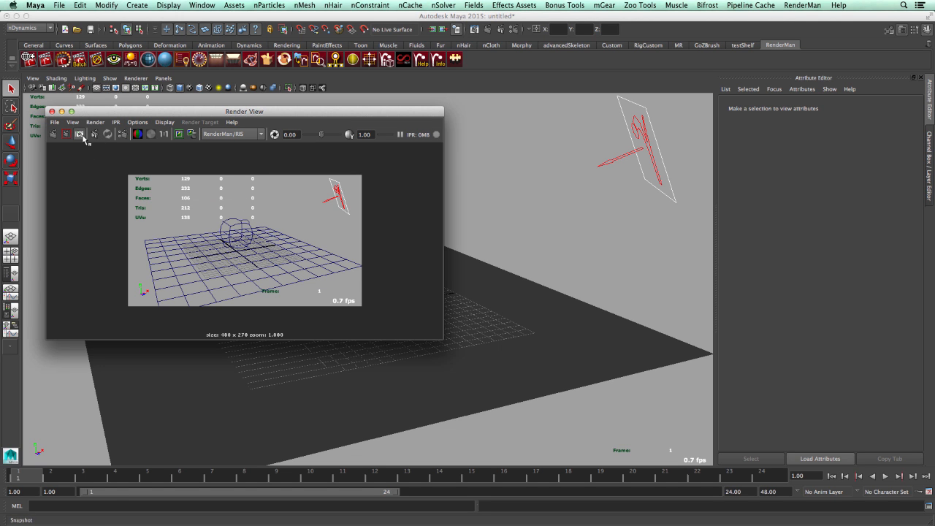
drag(443, 338, 485, 395)
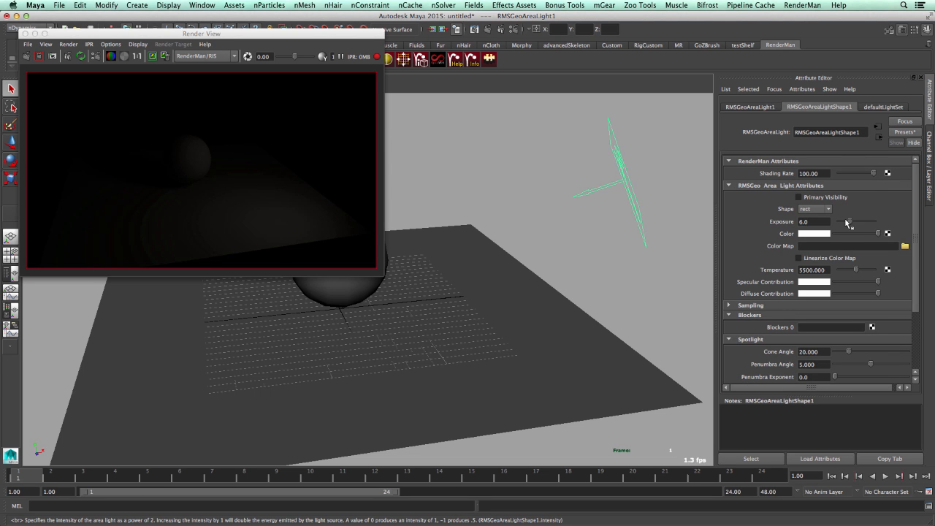
Adjust the area light's exposure while adding the environment light.
drag(844, 221, 859, 221)
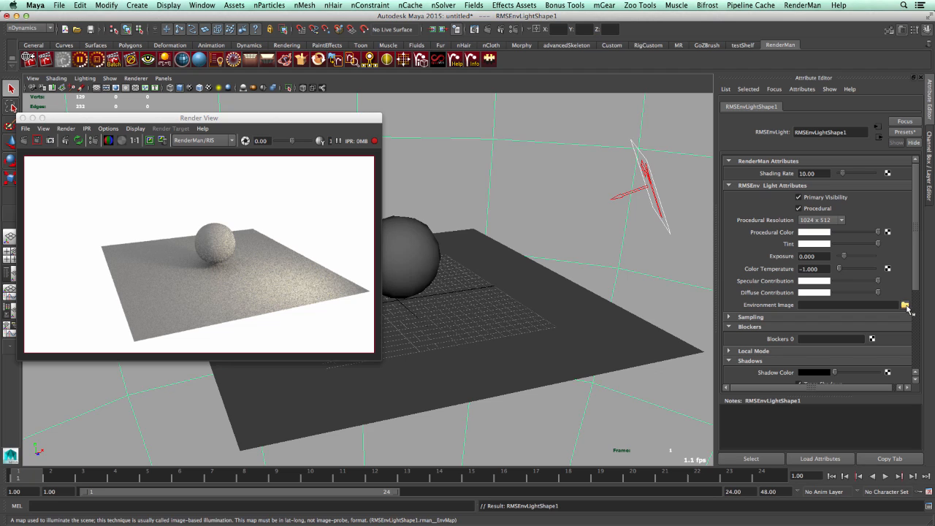
Load Desert_Highway's Road_to_MonumentValley_Ref.hdr as the environment light image.
click(905, 305)
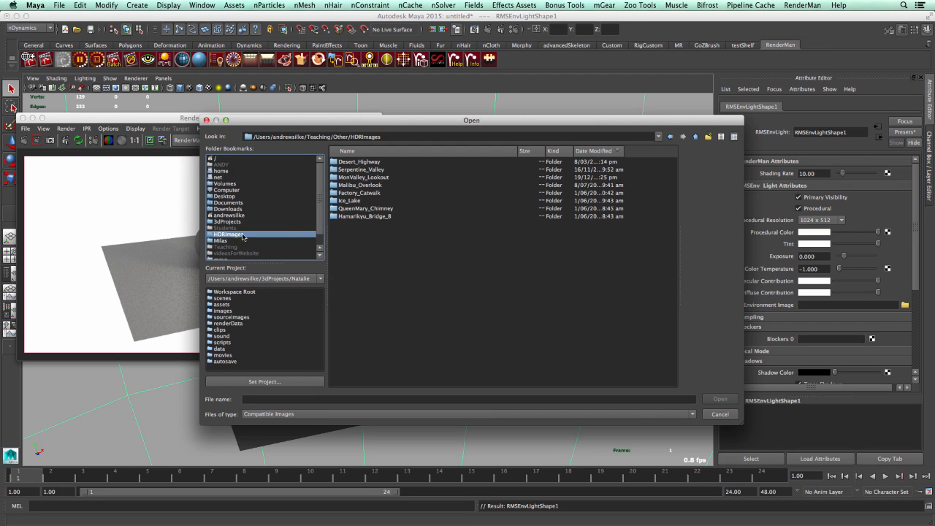
double_click(359, 162)
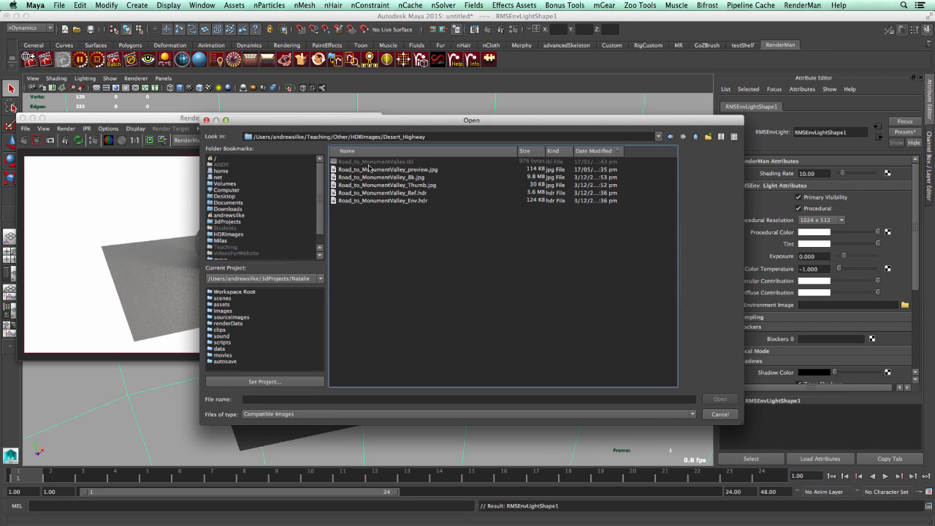
click(388, 169)
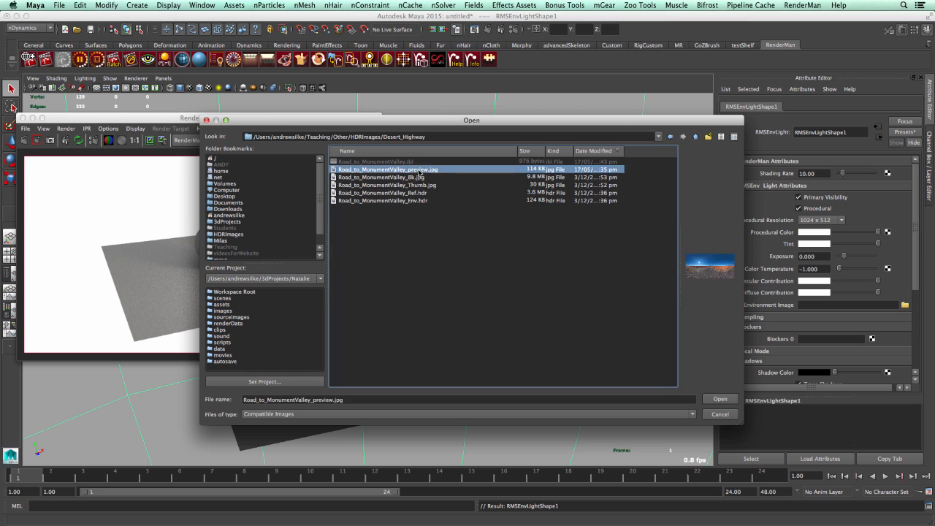
click(383, 200)
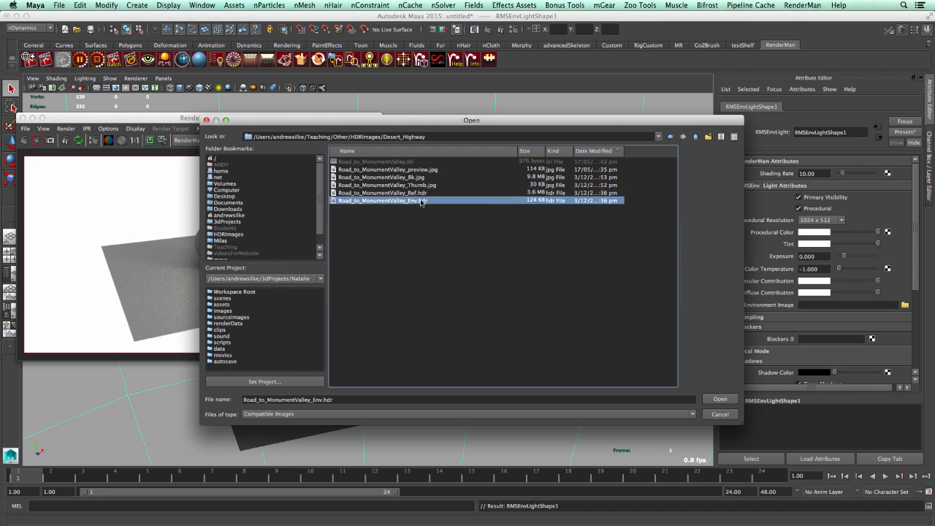
click(383, 192)
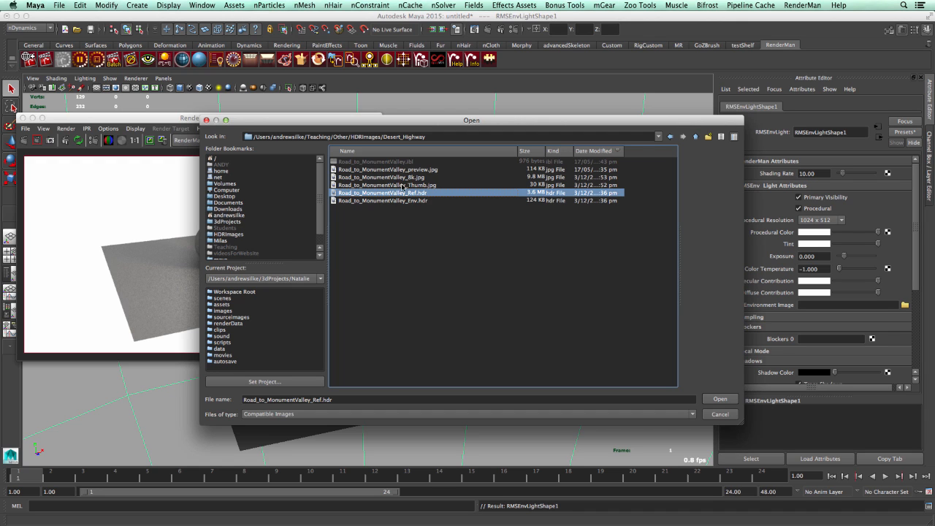
mouse_move(473, 219)
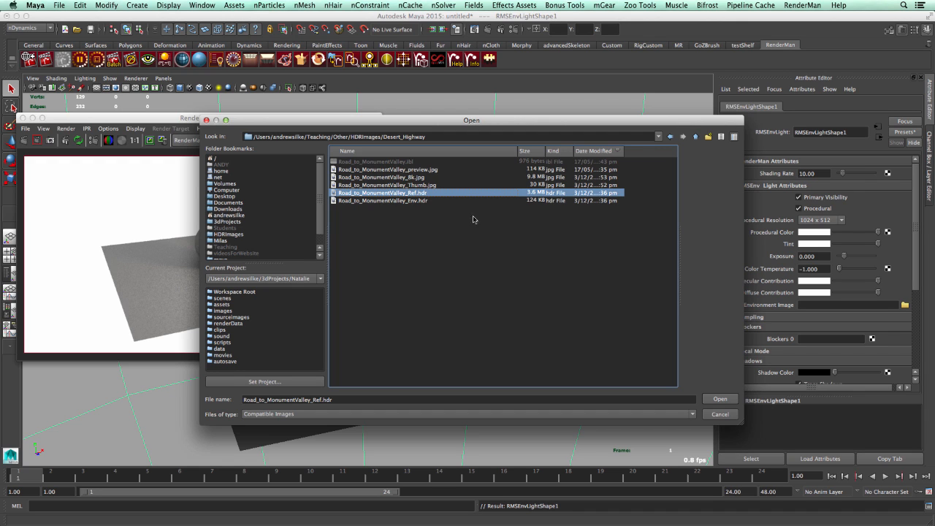
click(720, 399)
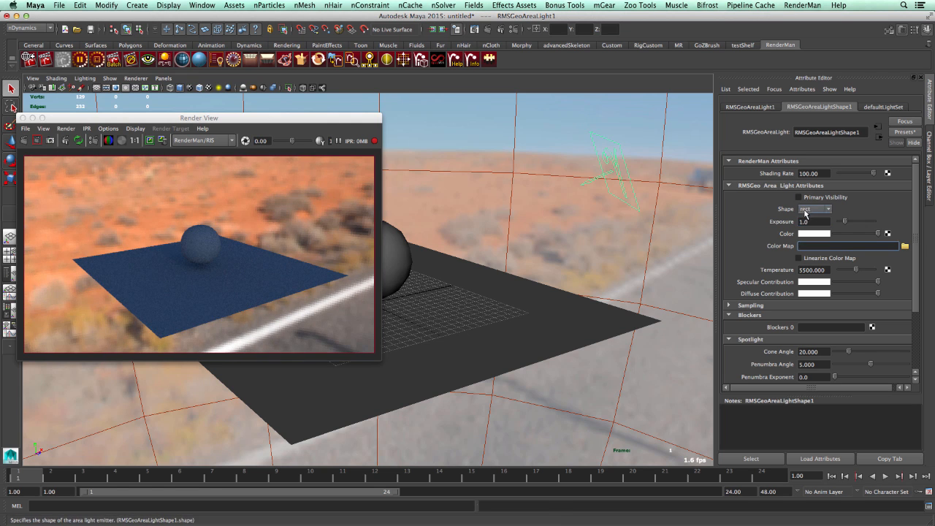
Set RMSGeoAreaLightShape1's Shape from rect to distant.
click(813, 209)
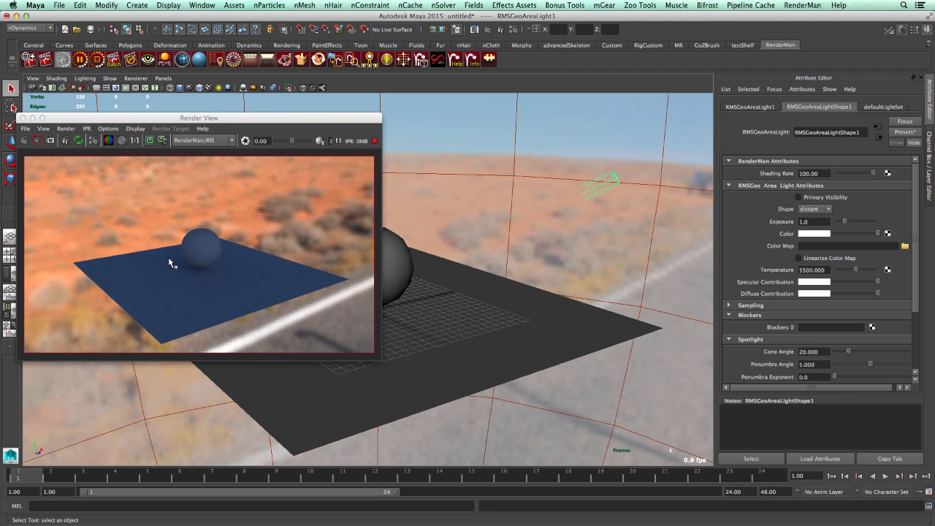
mouse_move(553, 179)
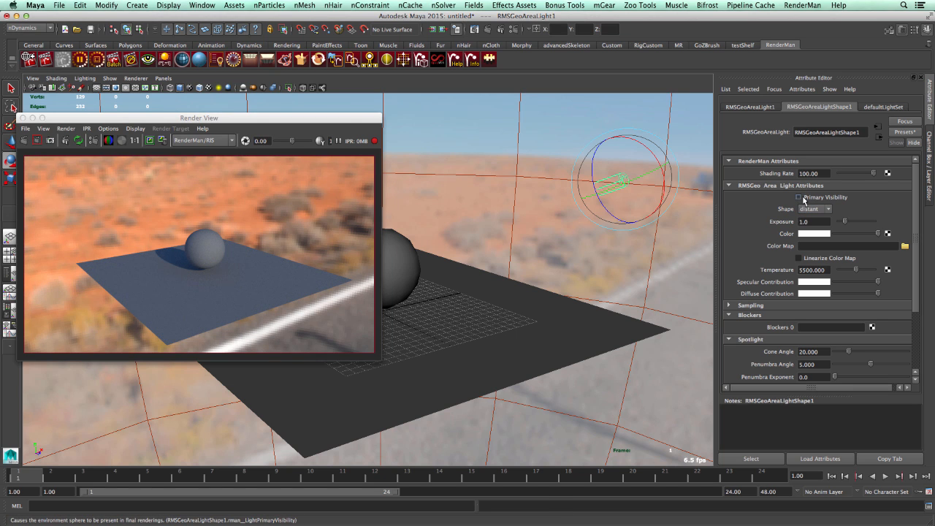
Toggle the sun light's Primary Visibility and restart the IPR preview render.
click(799, 197)
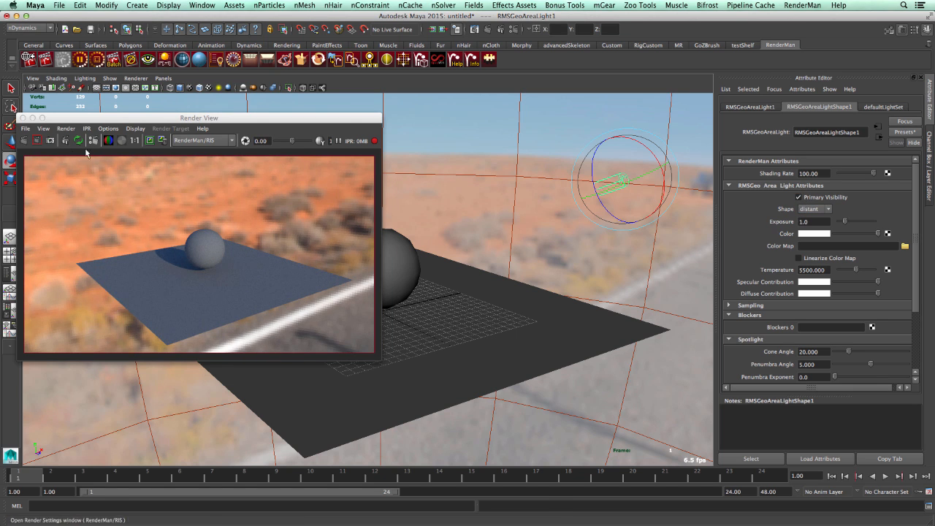
click(66, 140)
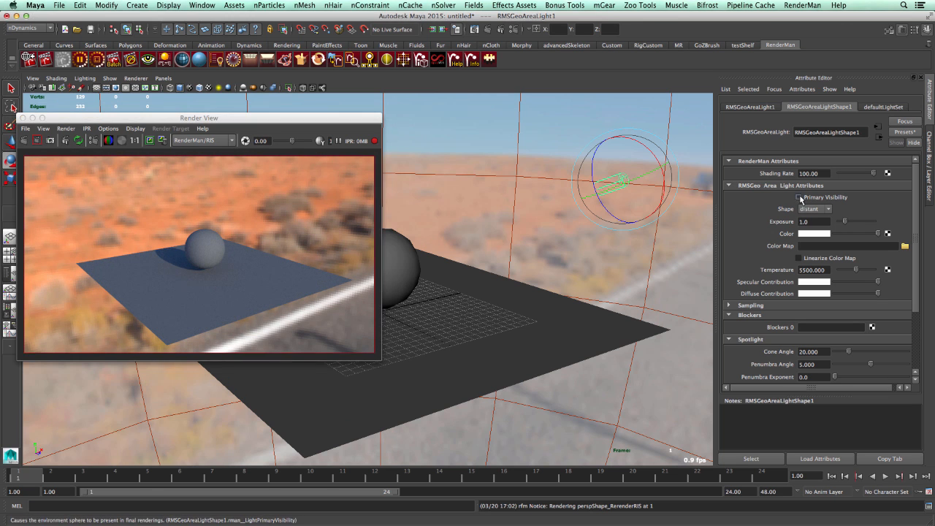
mouse_move(800, 197)
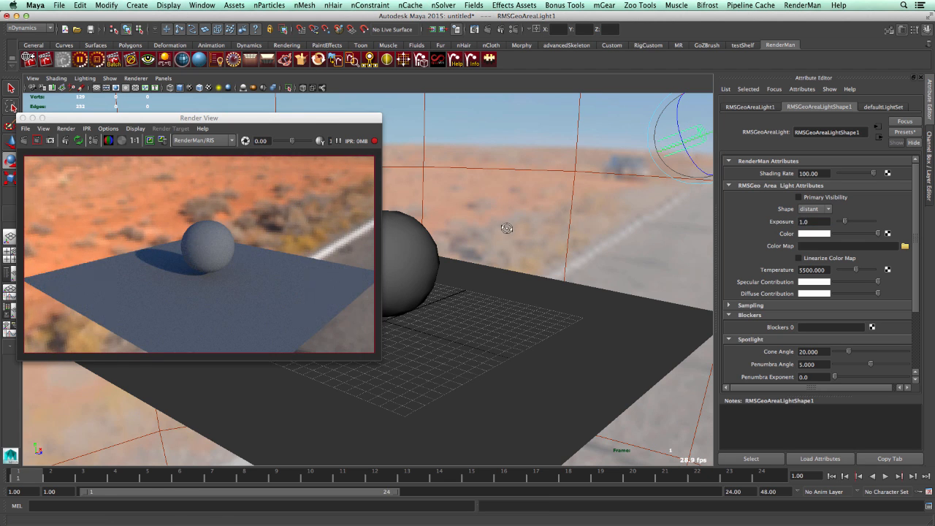
Orbit up to the desert sky and rotate the distant light to match the HDR sun.
drag(507, 228, 583, 239)
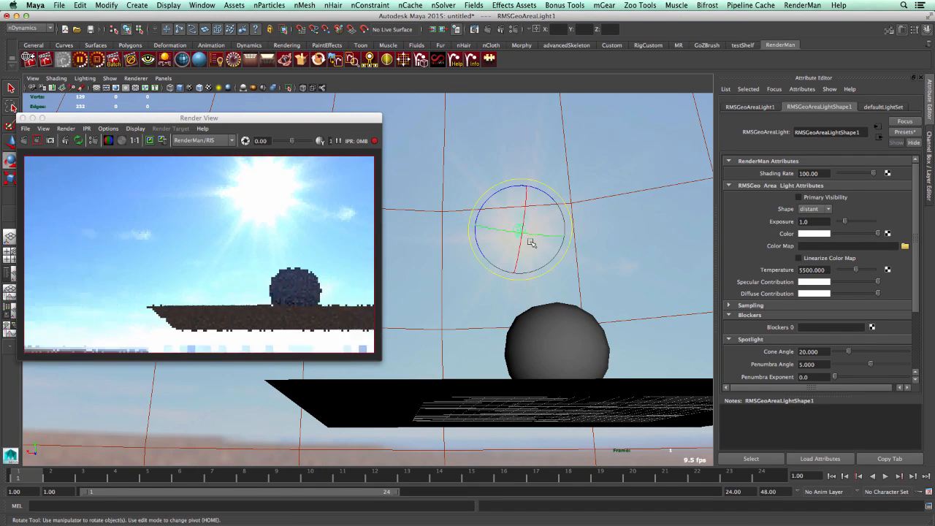
drag(522, 230, 511, 233)
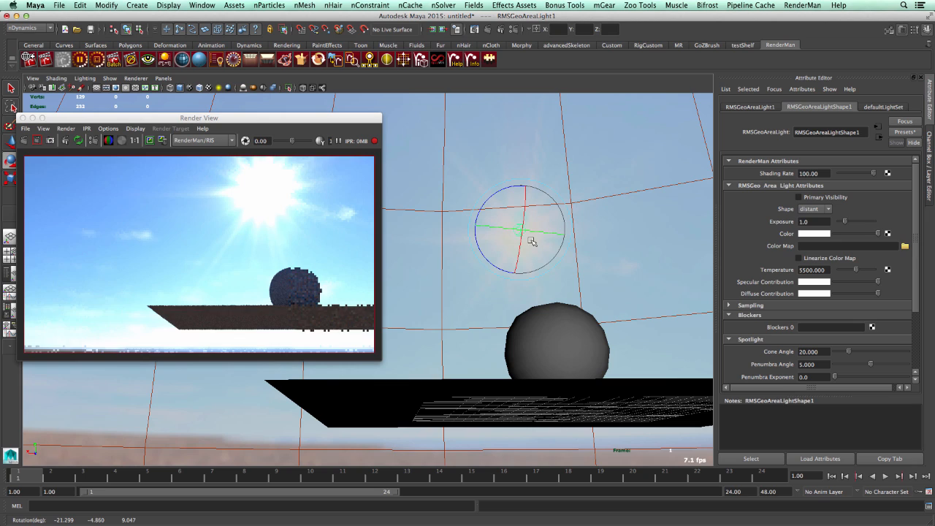